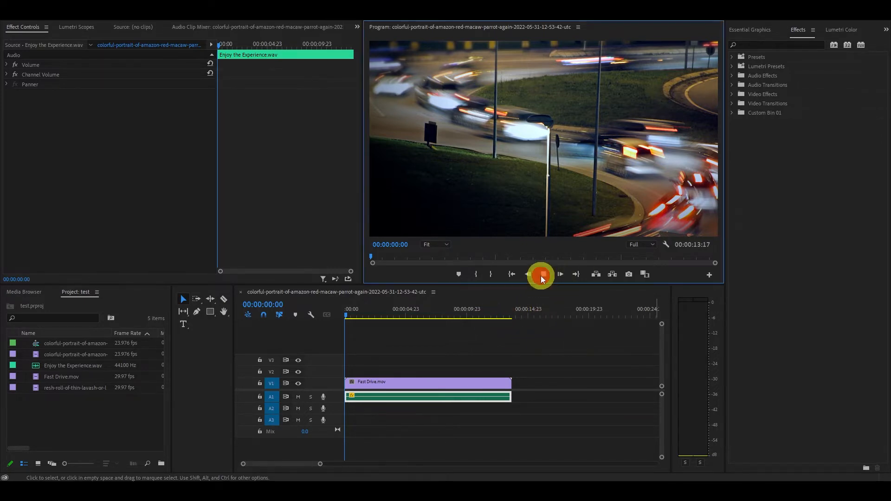
- Preview the sequence briefly, then bring up Audio Gain for the Enjoy the Experience clip on A1
left_click(540, 275)
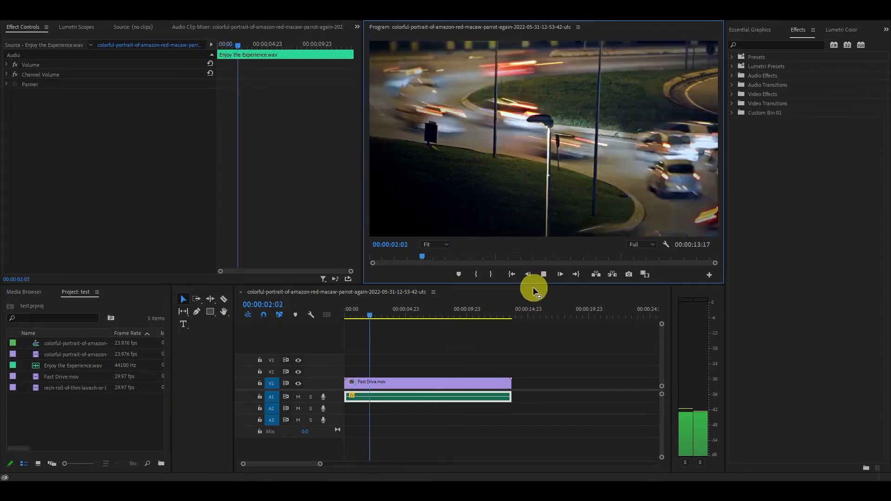
left_click(559, 274)
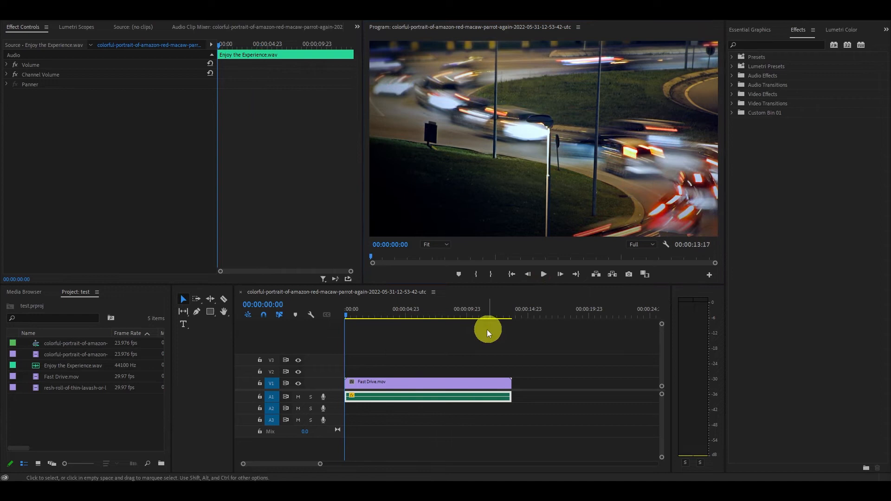
right_click(432, 396)
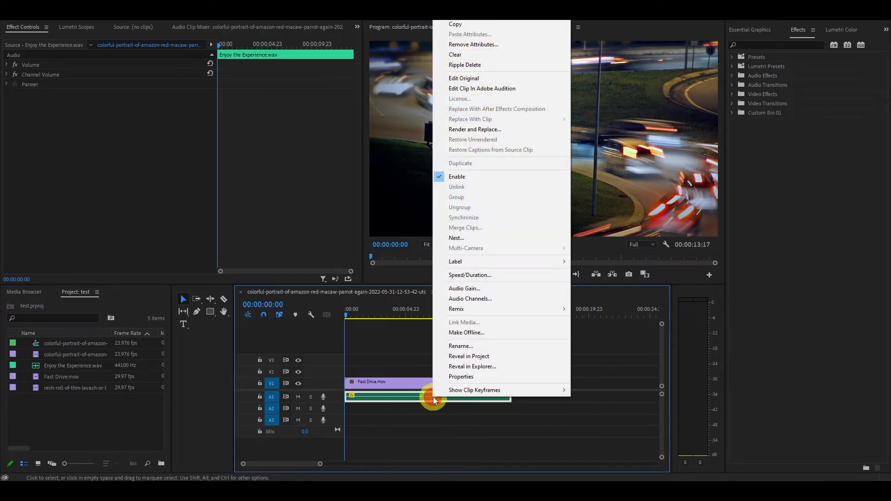
mouse_move(464, 289)
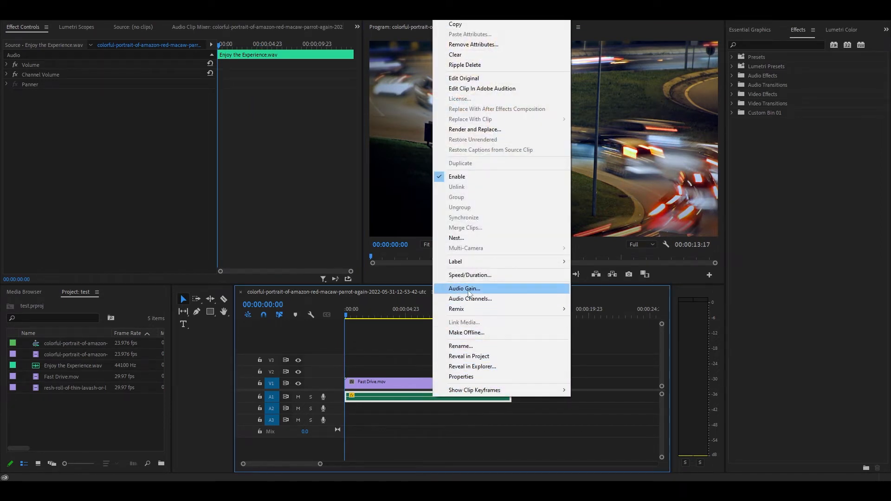
left_click(464, 288)
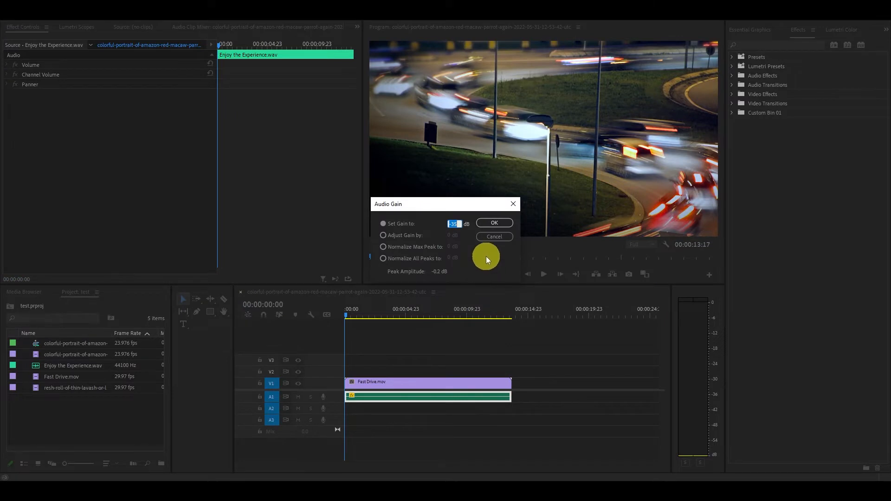
mouse_move(401, 223)
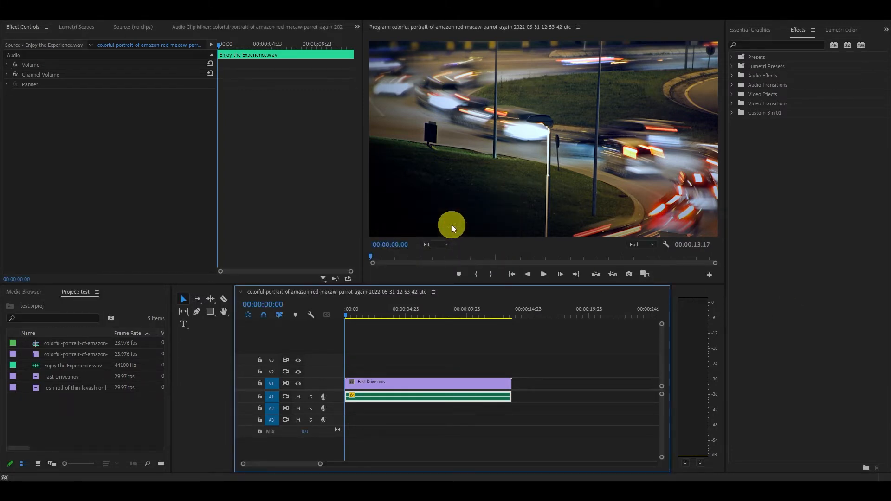
mouse_move(523, 295)
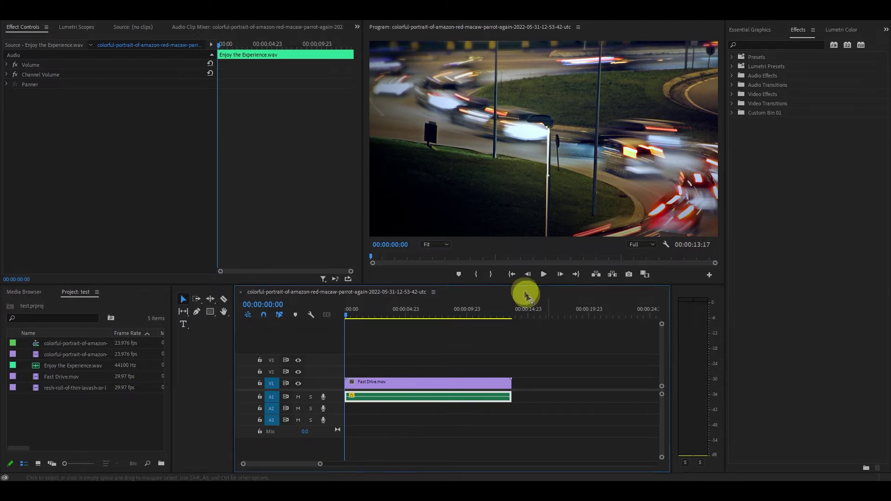
- Reopen the clip's Audio Gain, switch from Set Gain to to Adjust Gain by, and confirm with OK
right_click(428, 396)
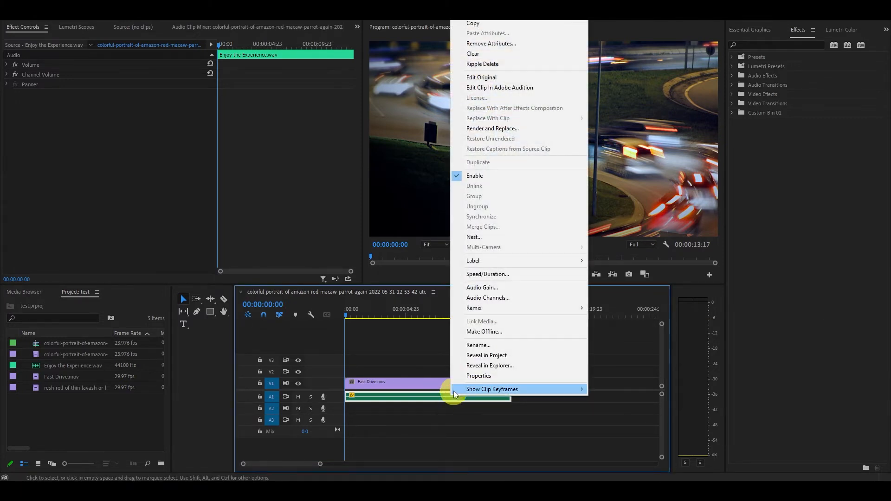
left_click(482, 288)
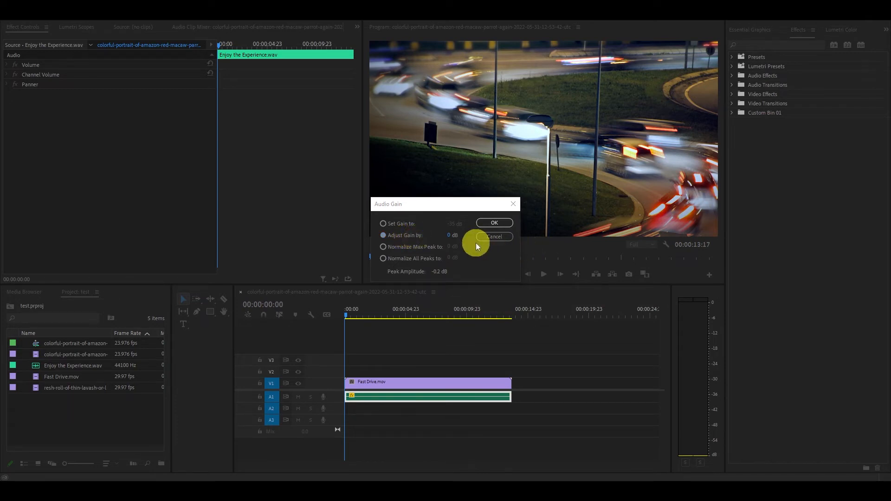
left_click(383, 224)
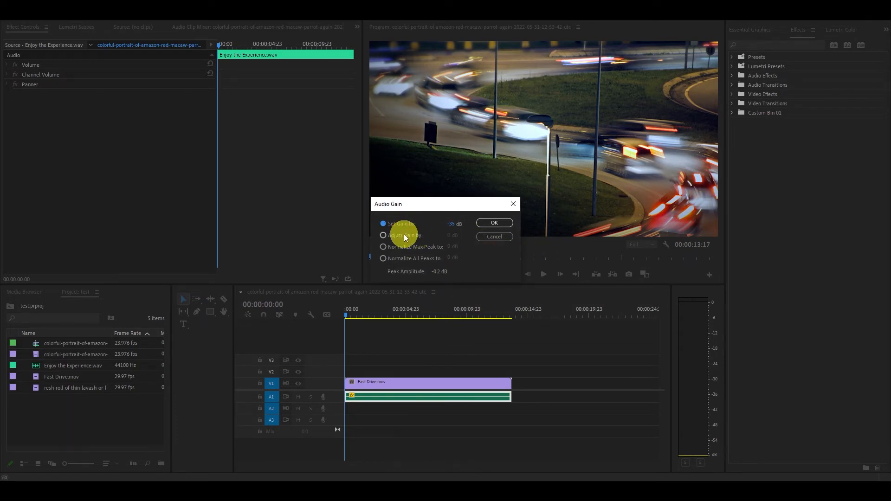
left_click(384, 235)
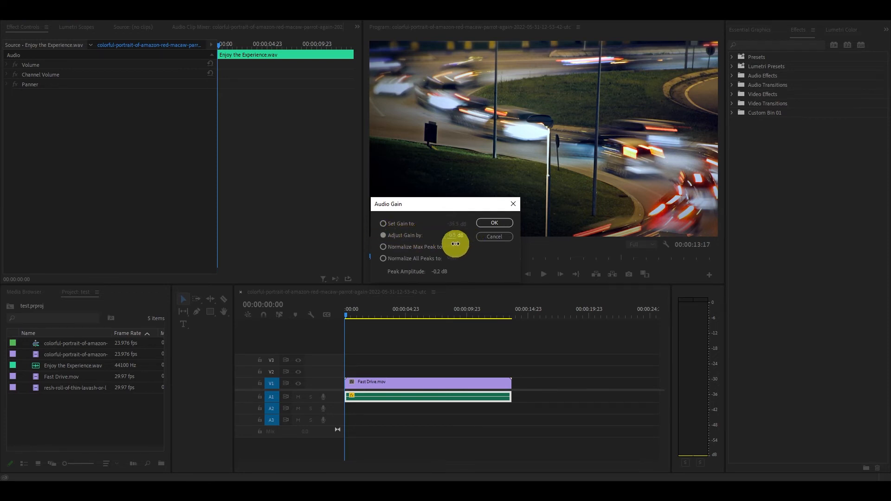
left_click(493, 222)
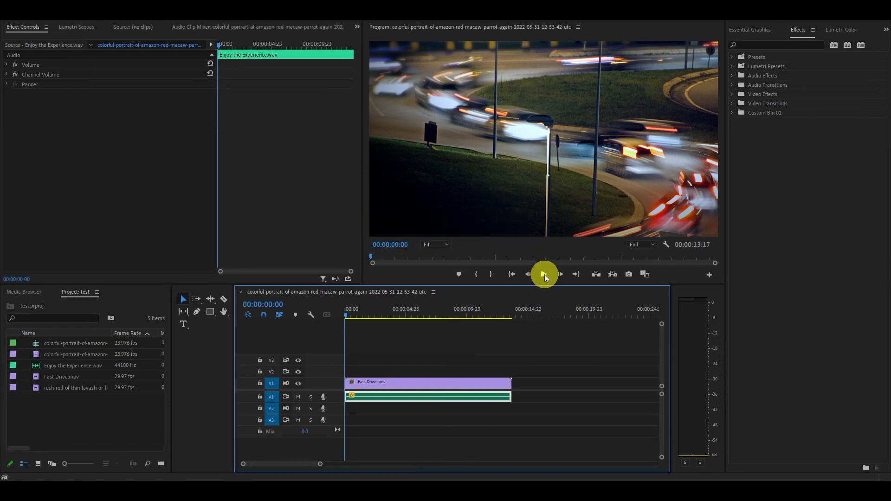
- Play the sequence back in the Program Monitor to hear the quieter music level
left_click(543, 275)
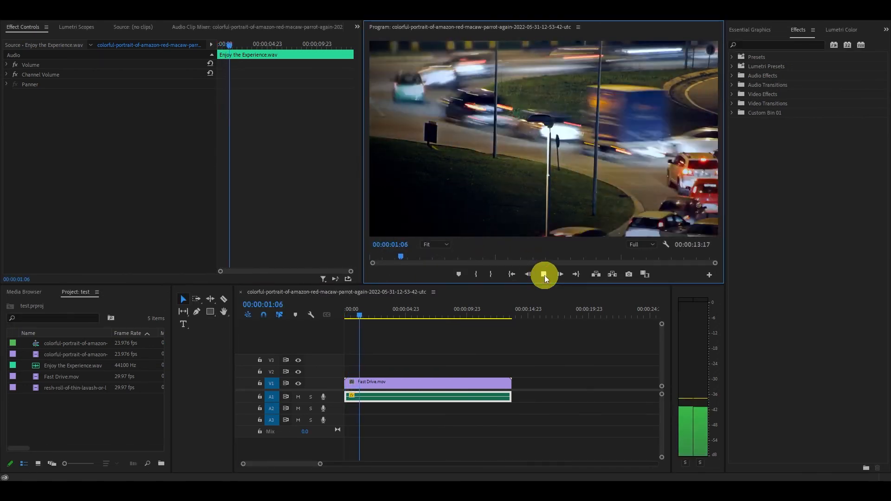
left_click(544, 274)
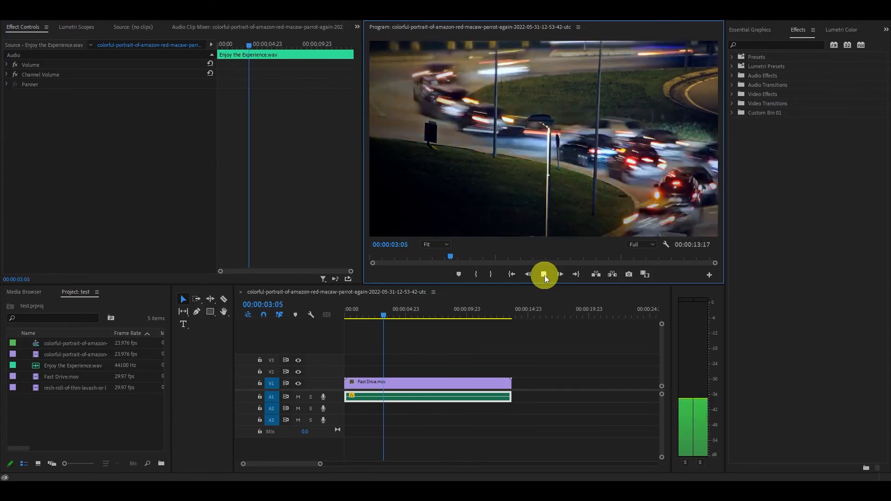